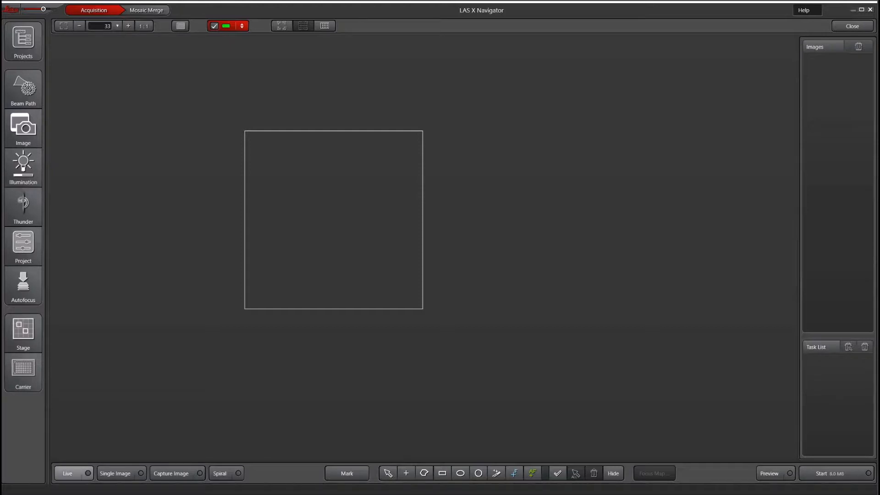
Step: Start a spiral overview scan of the green tissue, stop it, and capture a single field image
click(67, 472)
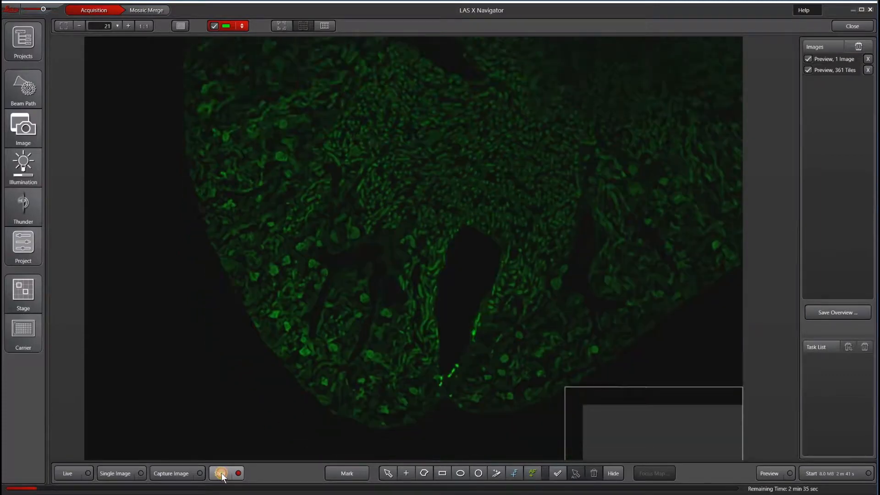
click(222, 473)
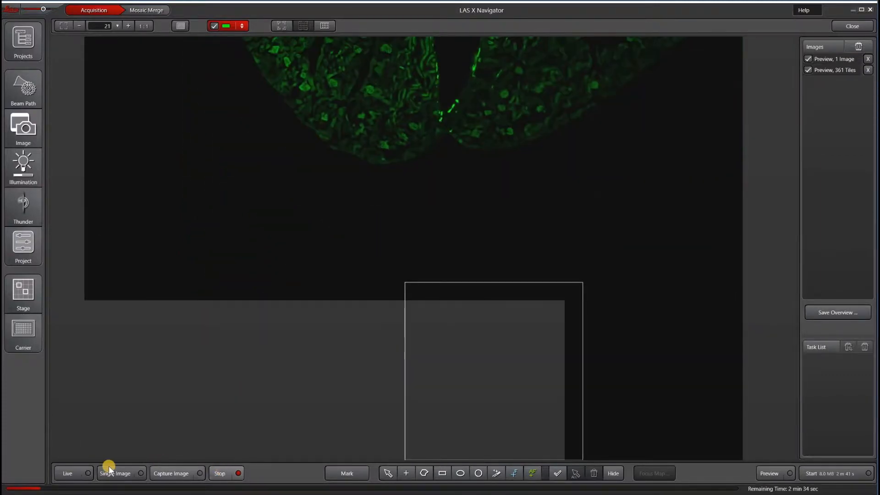
click(225, 472)
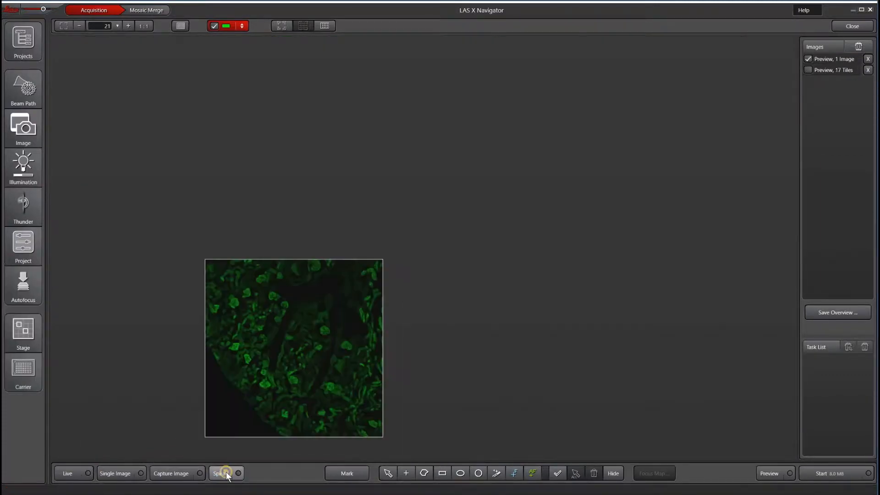
Step: Launch a spiral scan from the hidden commands, adding a 13-image preview to the list
click(227, 473)
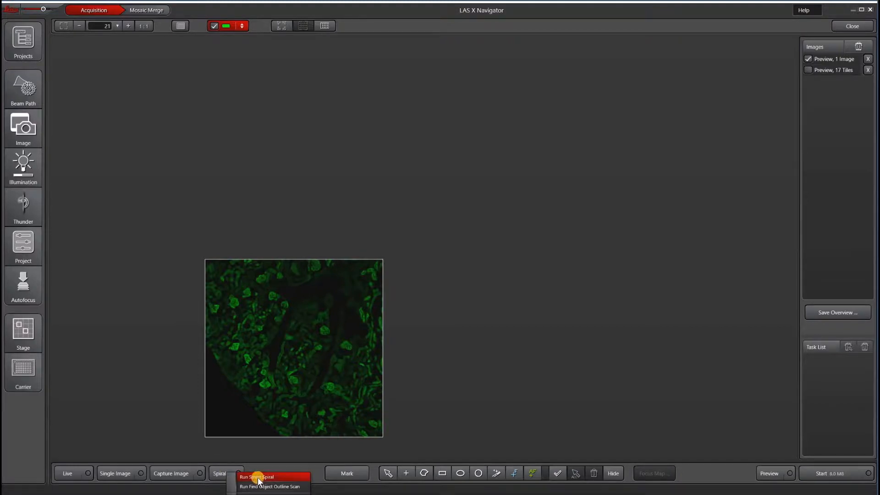
click(256, 477)
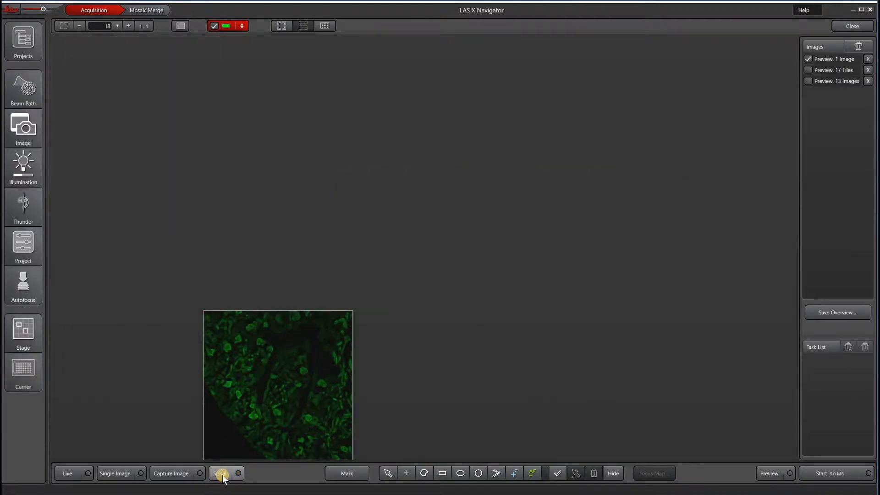
Step: Run another spiral overview scan, producing a 9-image stitched mosaic preview
click(220, 472)
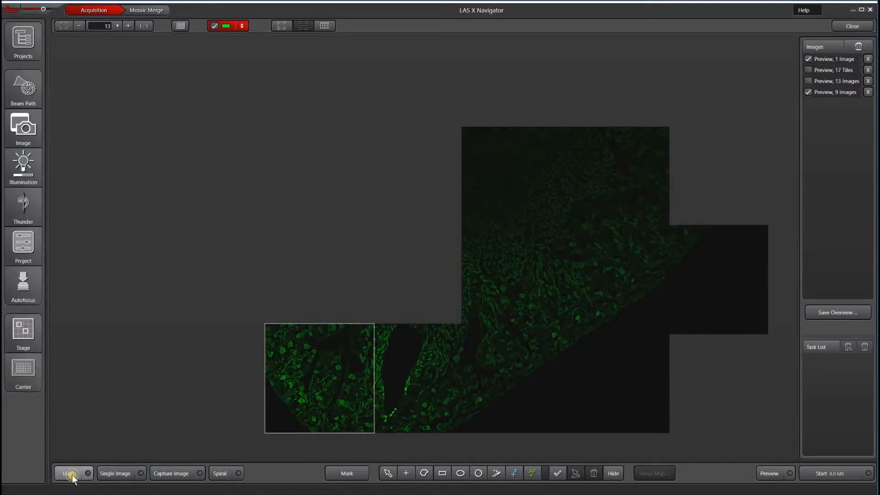
Step: Acquire more fields around the tissue via the hidden live-view command, adding a 5-image preview
click(69, 473)
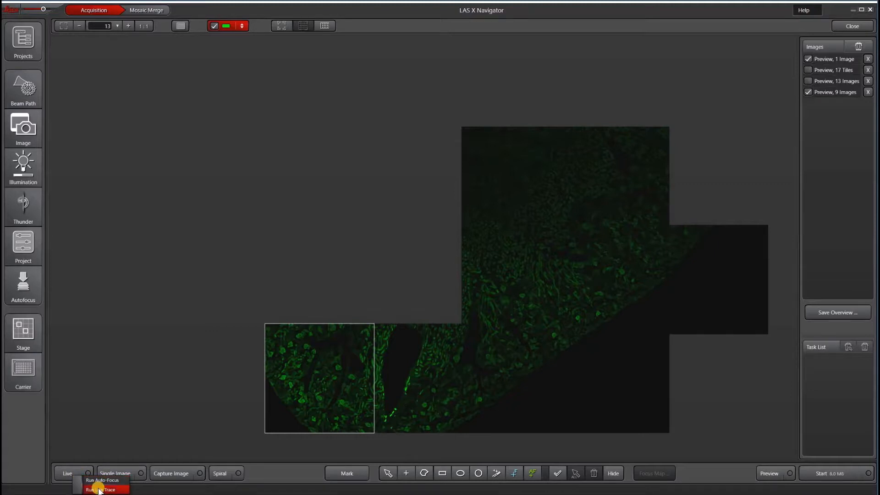
click(101, 490)
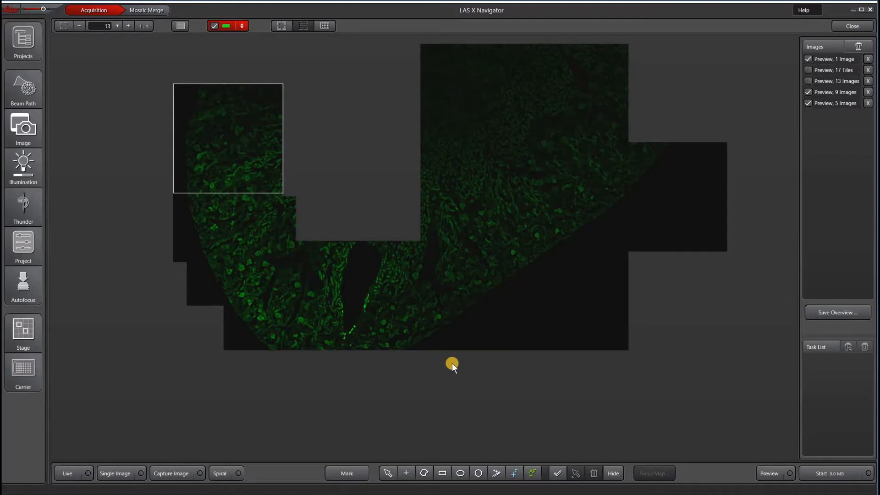
mouse_move(551, 289)
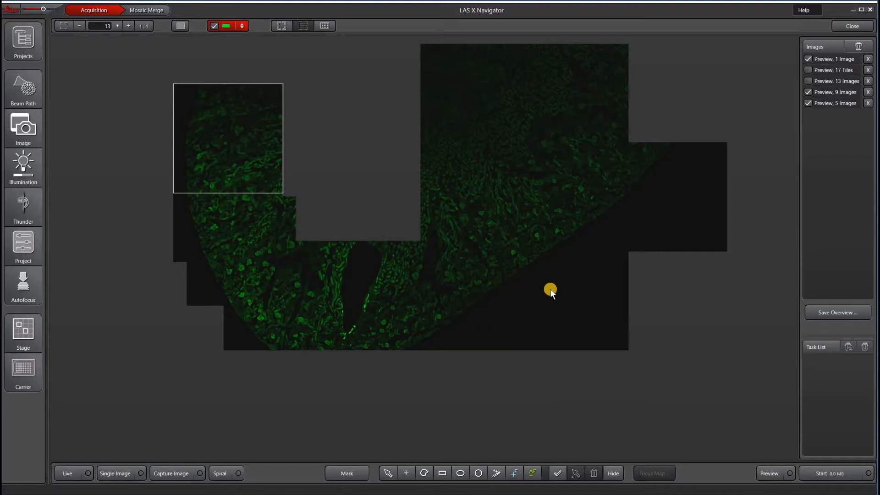
Step: Move the stage to a chosen tissue spot so one magnified green field fills the canvas
right_click(550, 291)
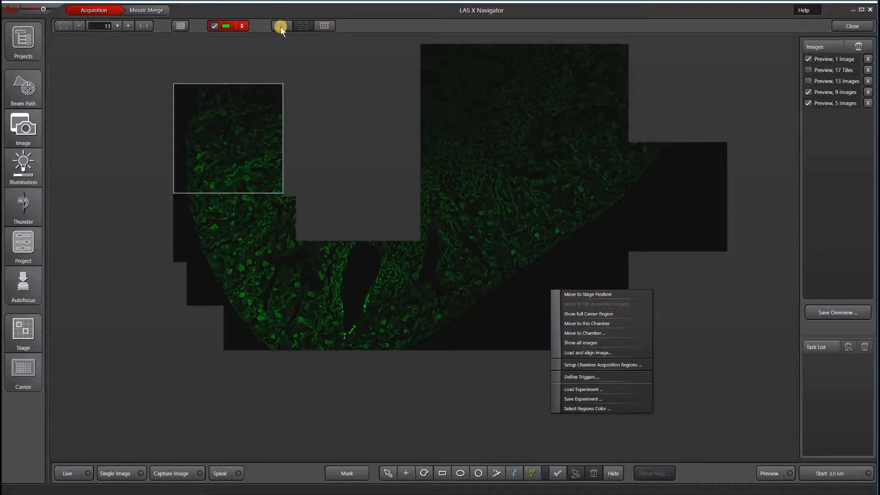
mouse_move(591, 296)
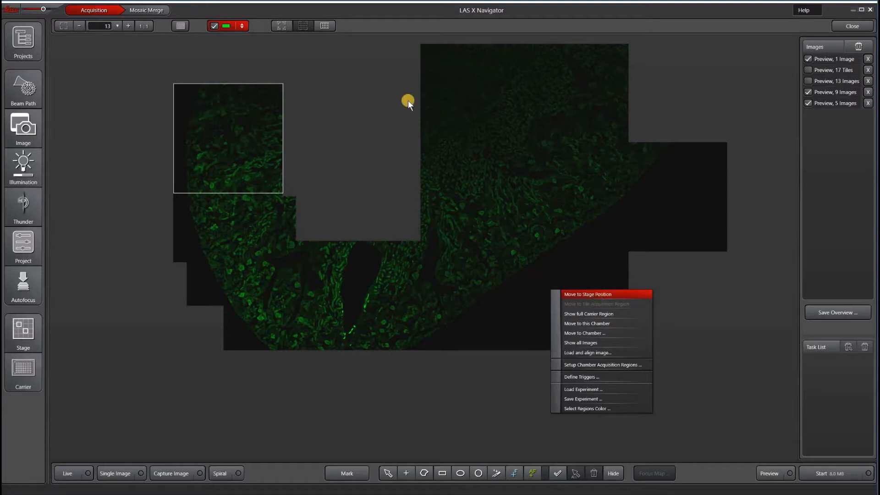
mouse_move(594, 296)
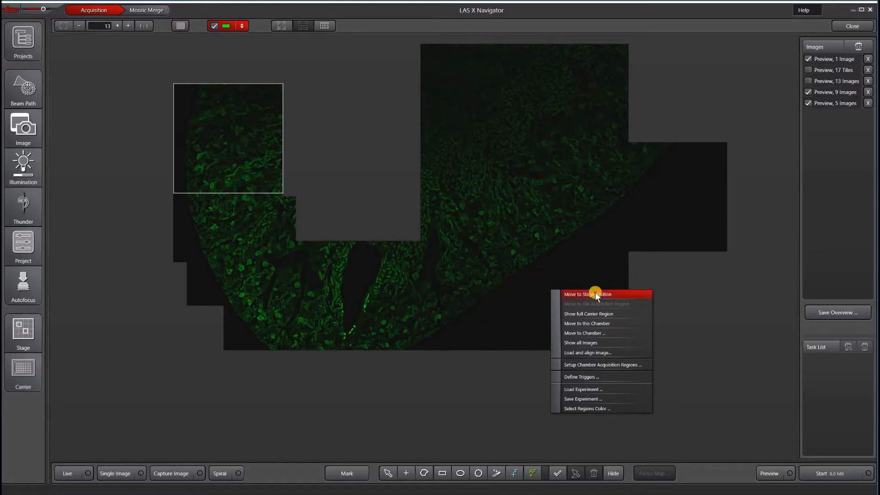
click(587, 294)
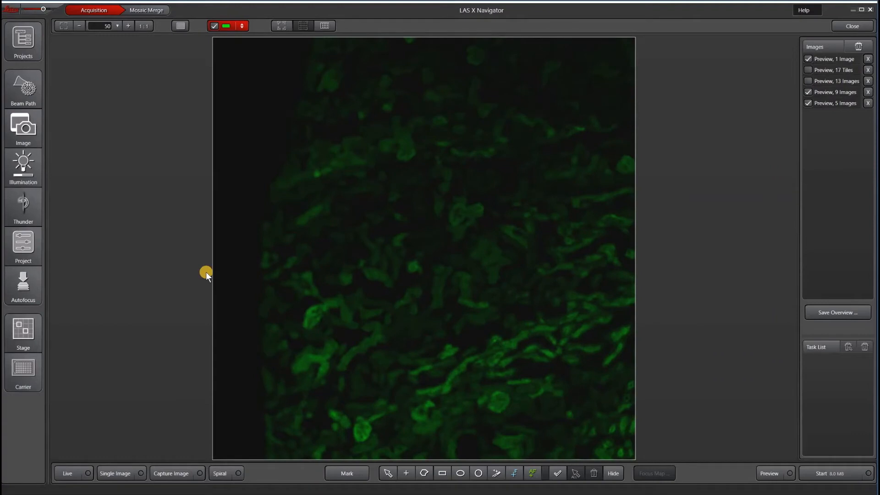
Step: Reveal the canvas's hidden command list with experiment load/save and region colour entries
right_click(696, 335)
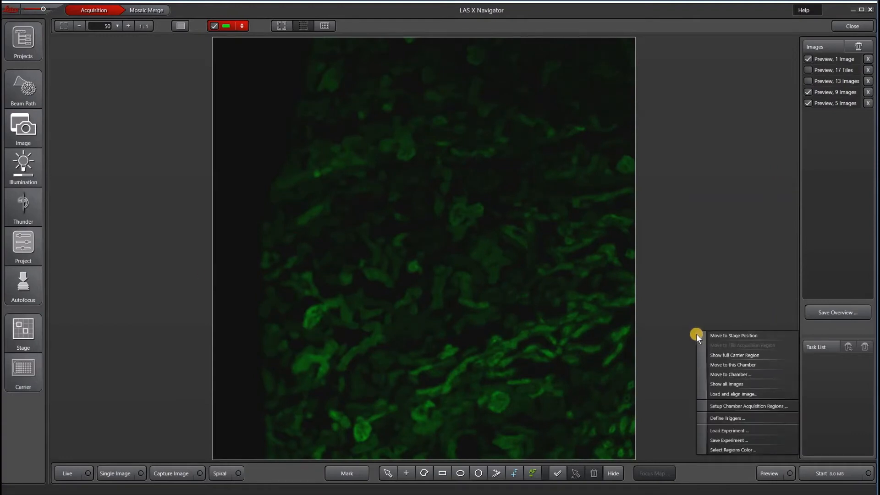
mouse_move(732, 430)
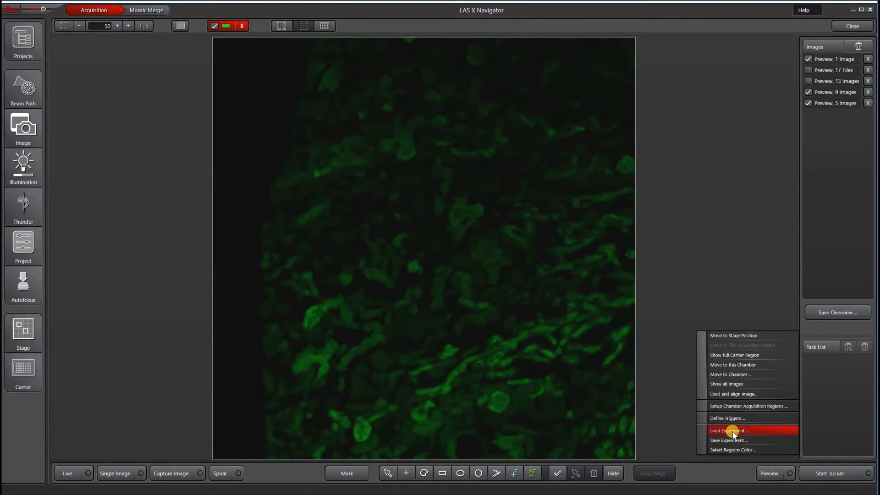
mouse_move(734, 439)
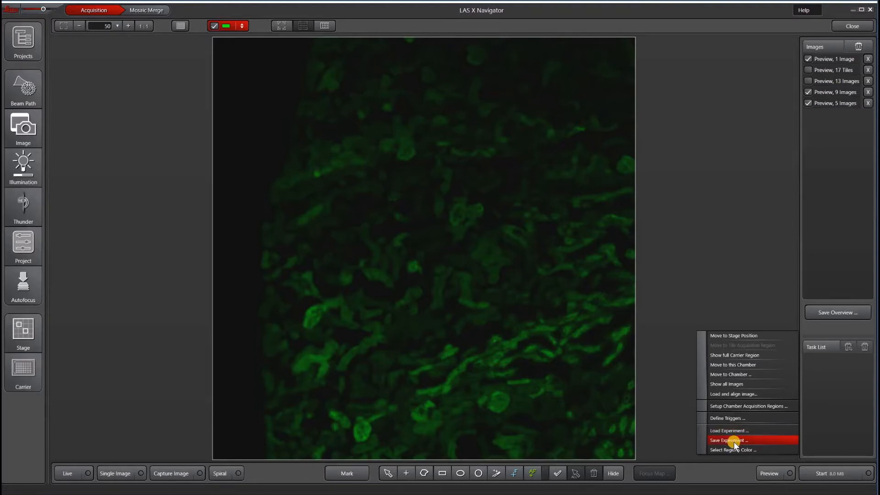
mouse_move(729, 430)
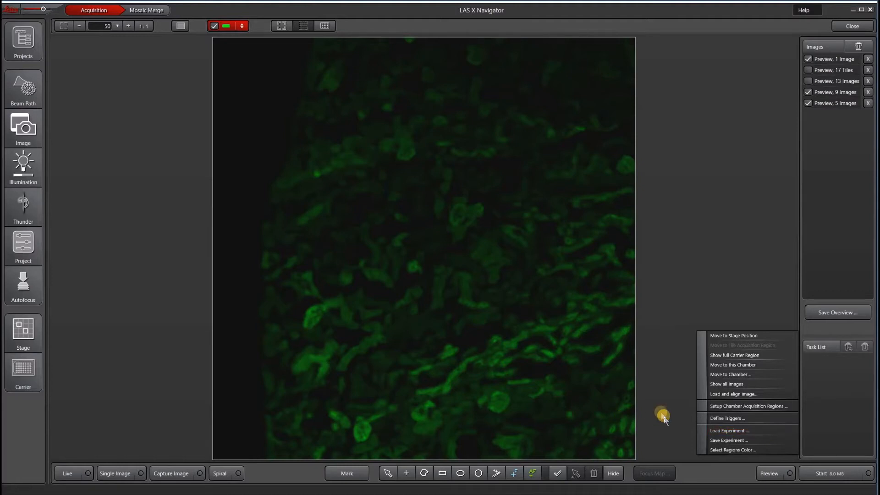
mouse_move(724, 453)
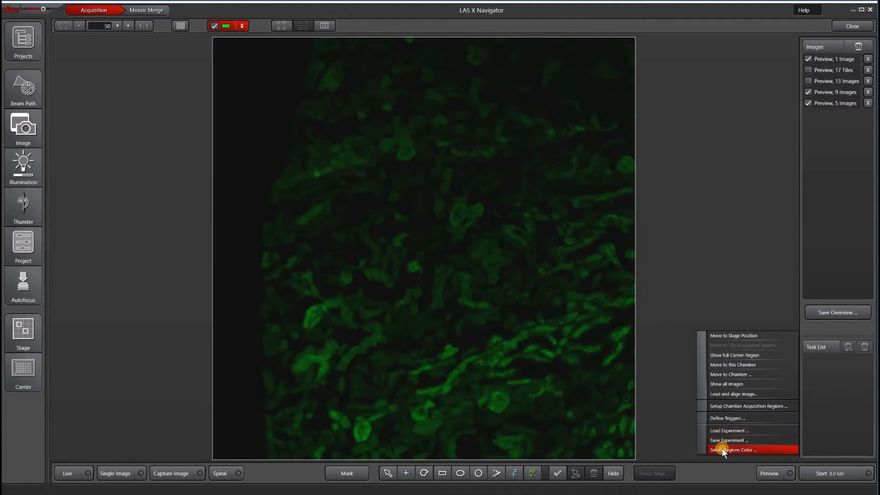
Step: Draw a rectangular 1 Tile region on the tissue and recolour its outline yellow
click(733, 450)
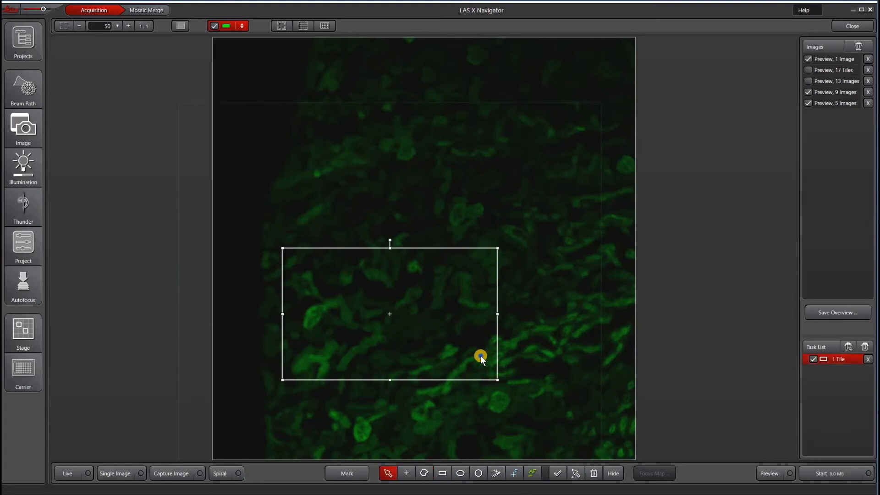
right_click(481, 356)
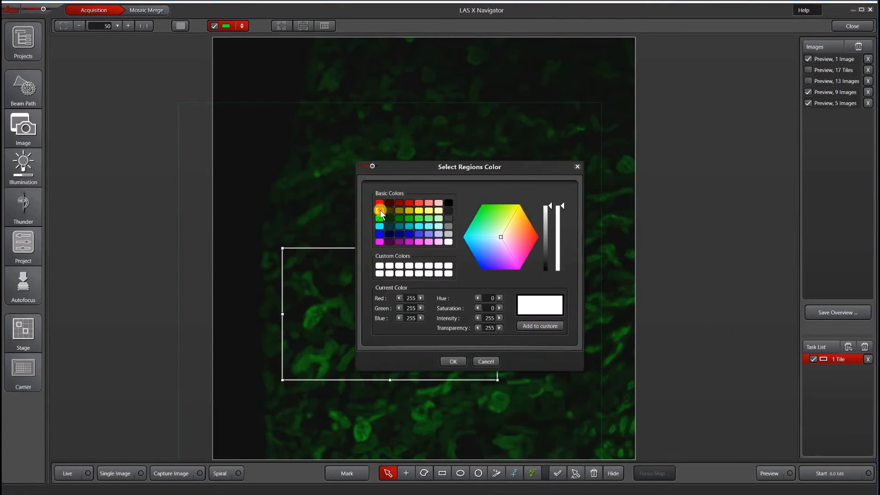
click(453, 361)
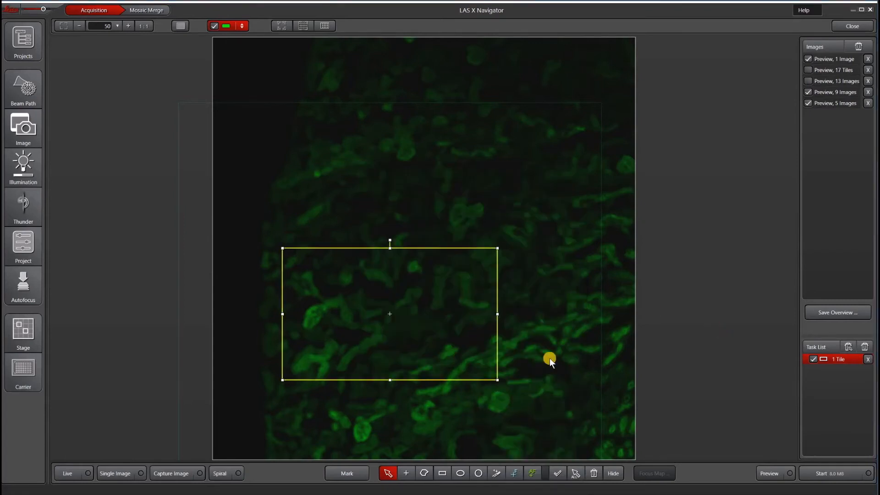
mouse_move(571, 358)
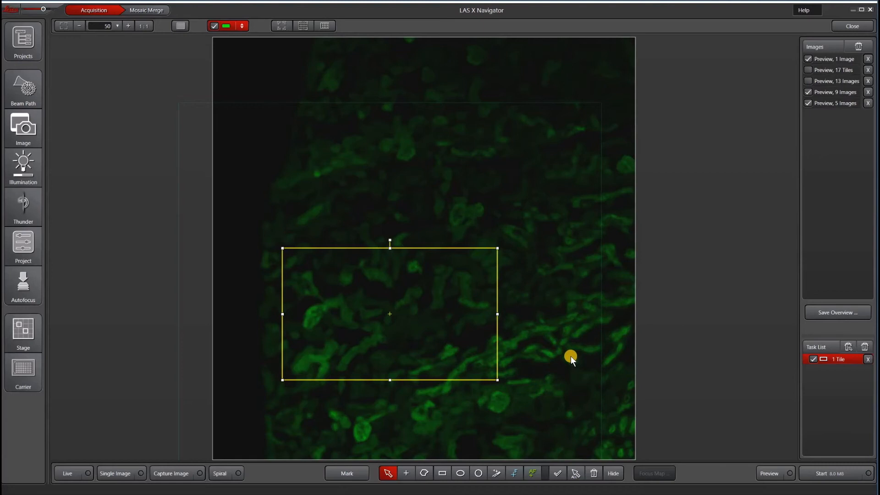
mouse_move(573, 354)
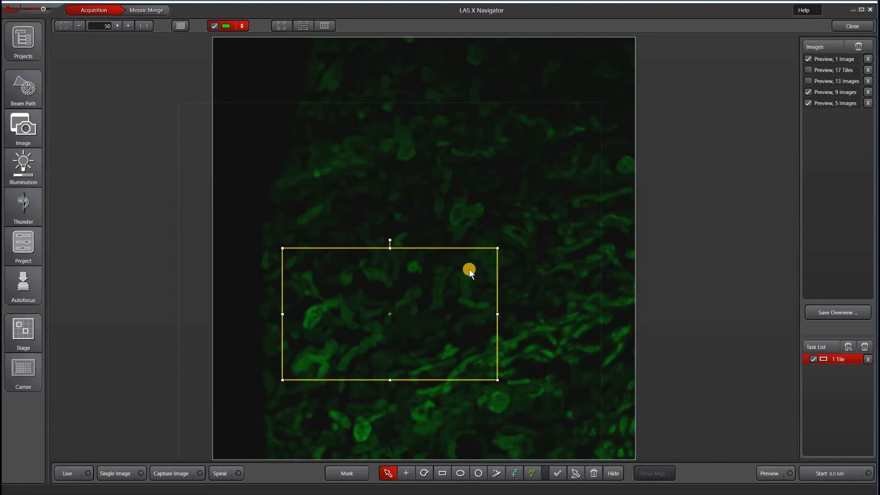
mouse_move(534, 284)
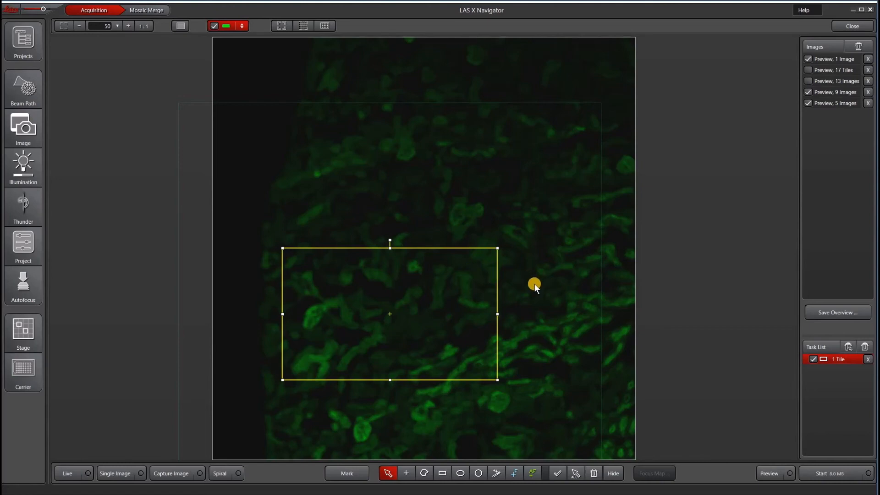